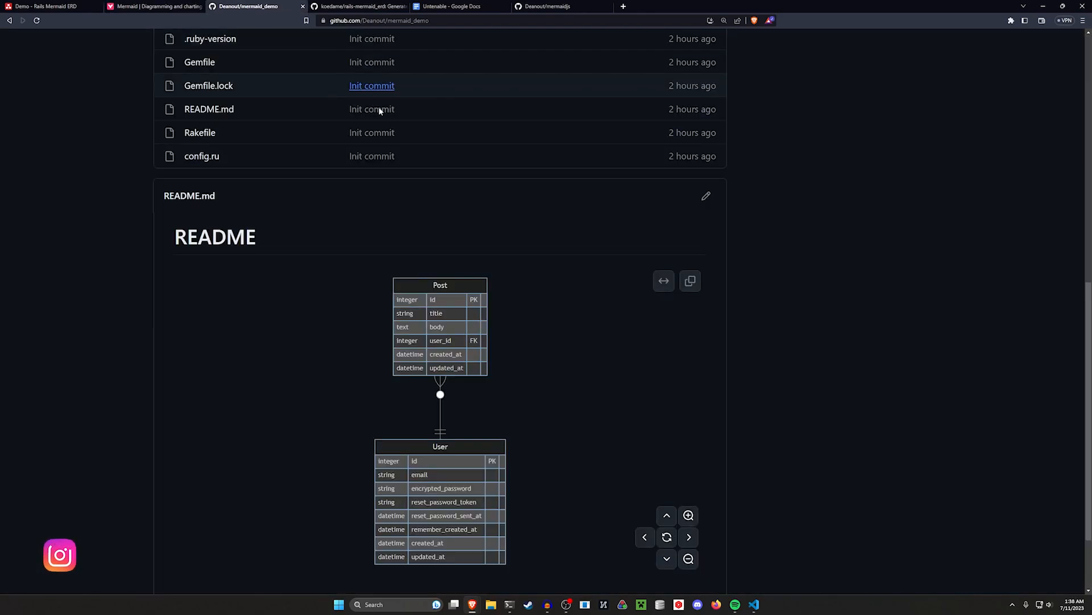
- View the generated Rails Mermaid ERD diagram of Post and User, then switch to the Mermaid docs tab
{"action": "scroll", "scroll_direction": "down", "scroll_amount": 3}
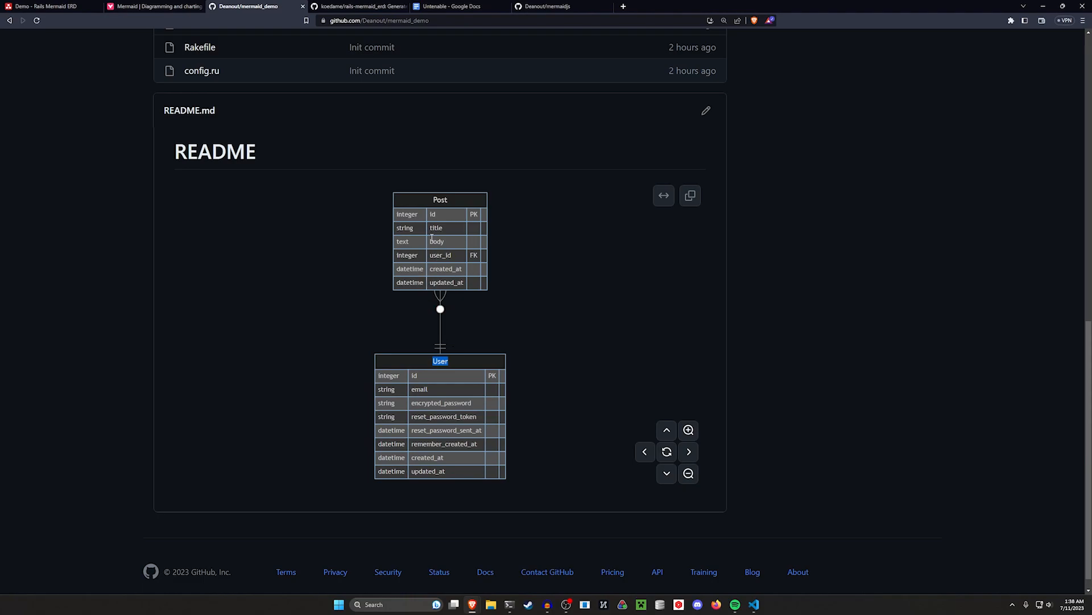
{"action": "left_click", "coordinate": [45, 6]}
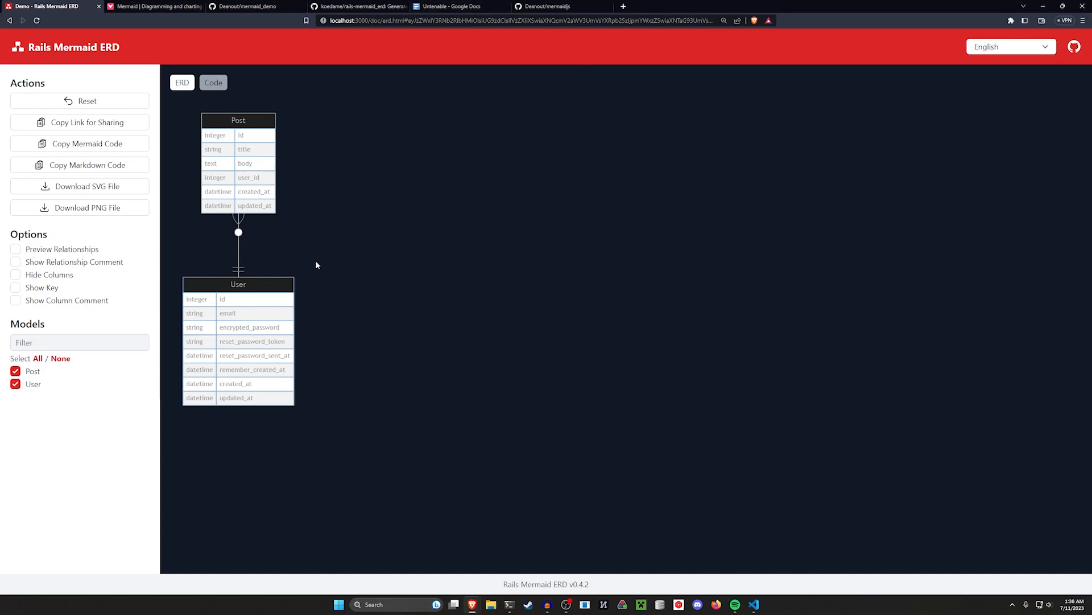
{"action": "left_click", "coordinate": [150, 7]}
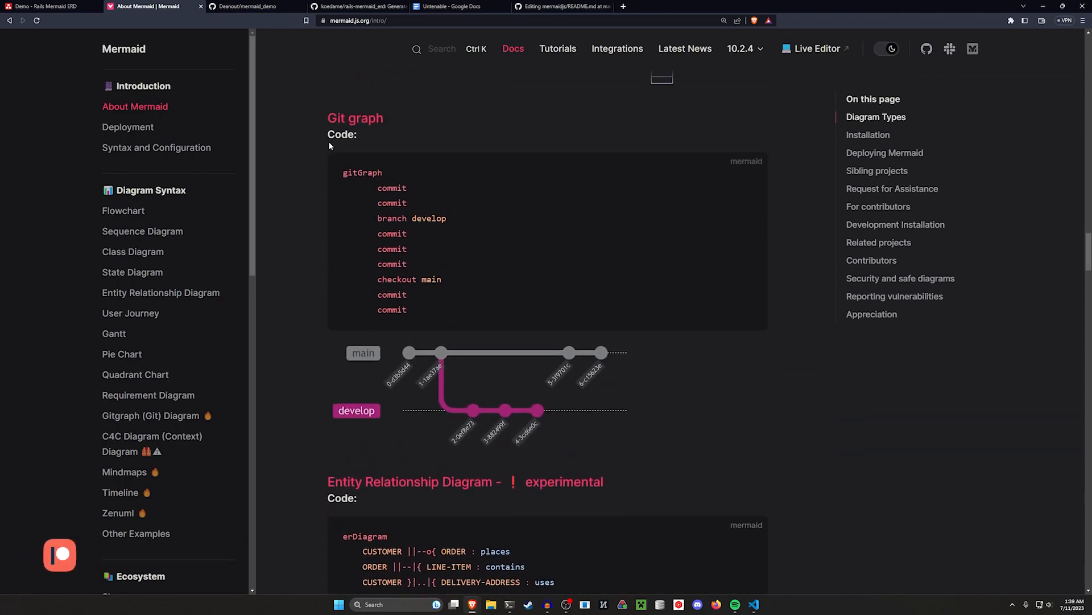
- Switch to the GitHub tab showing the mermaidjs repository's app folder
{"action": "left_click", "coordinate": [561, 7]}
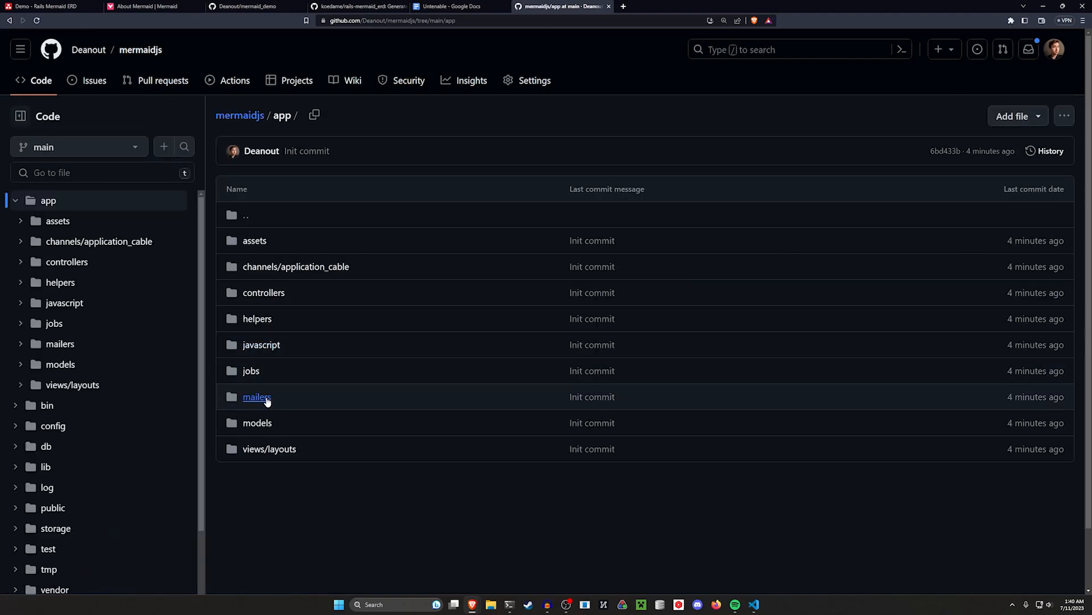
- Navigate into app/models and view the rendered README.MD with the Post and User ERD
{"action": "left_click", "coordinate": [256, 422]}
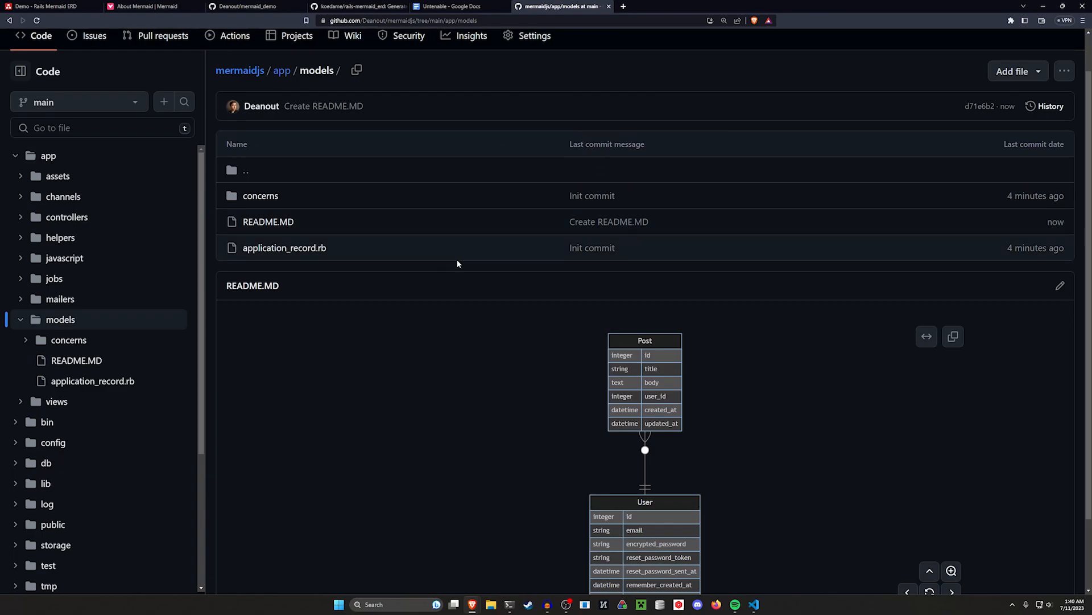
{"action": "scroll", "scroll_direction": "down", "scroll_amount": 3}
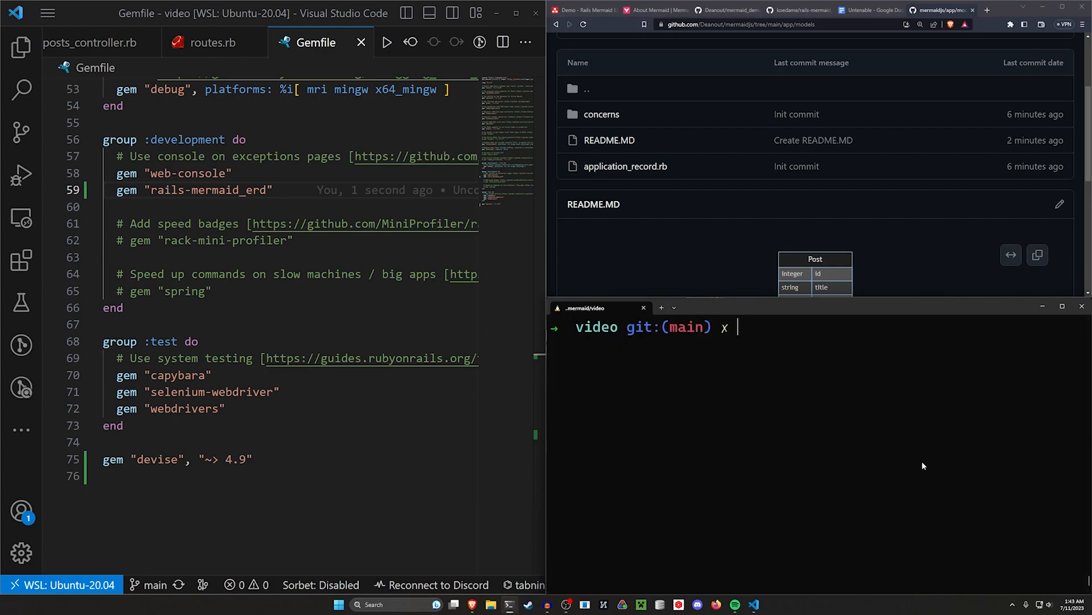
- Run 'bundle exec rails mermaid_erd' in the terminal to generate the ERD
{"action": "type", "text": "bundle exec rails mermaid_erd"}
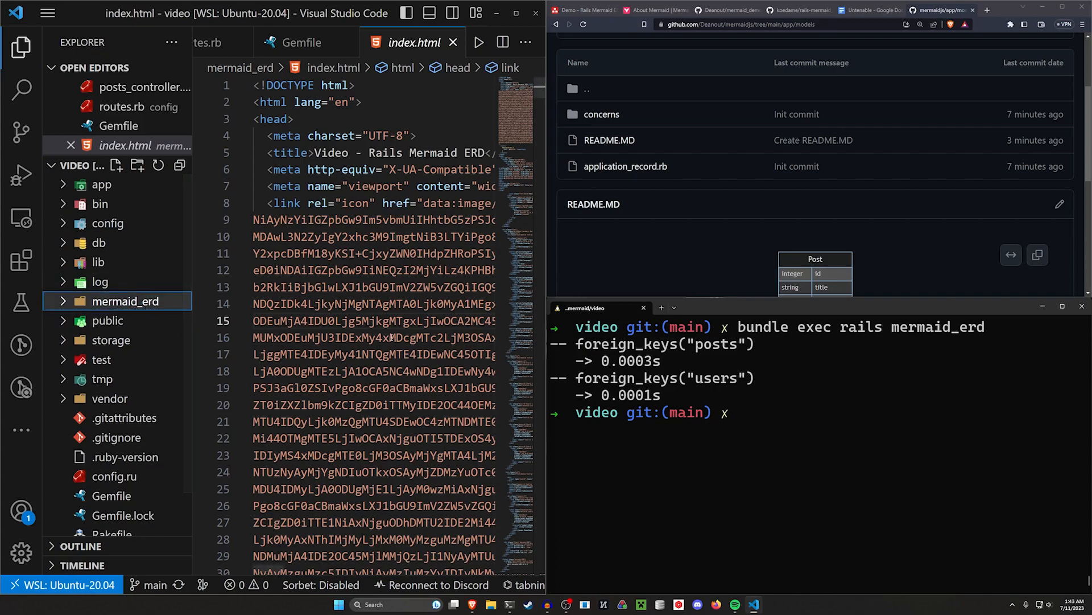
- Expand the generated mermaid_erd folder to reach its index.html
{"action": "left_click", "coordinate": [108, 242]}
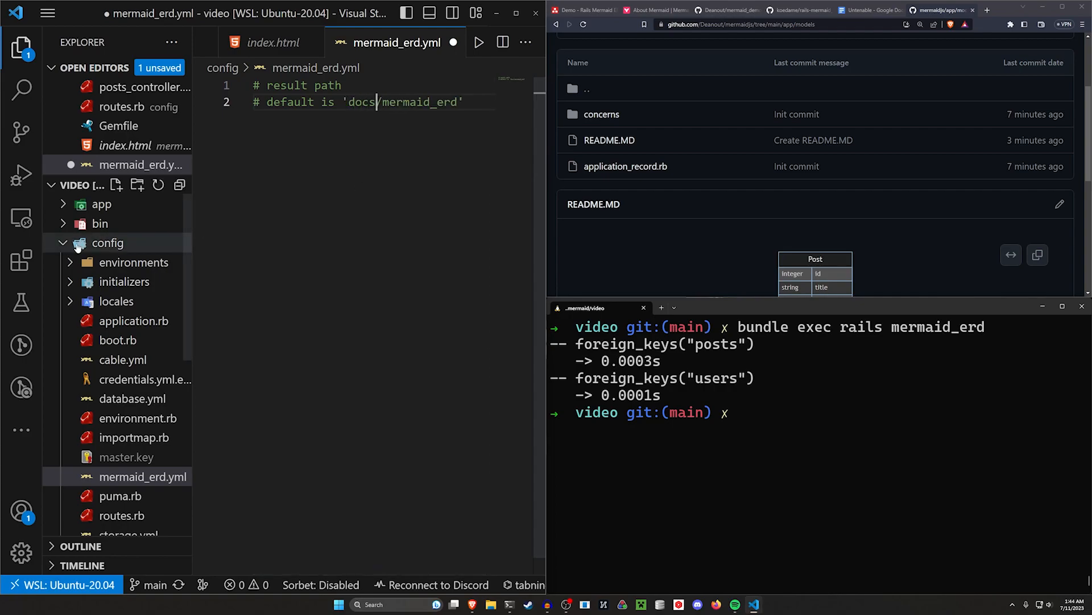